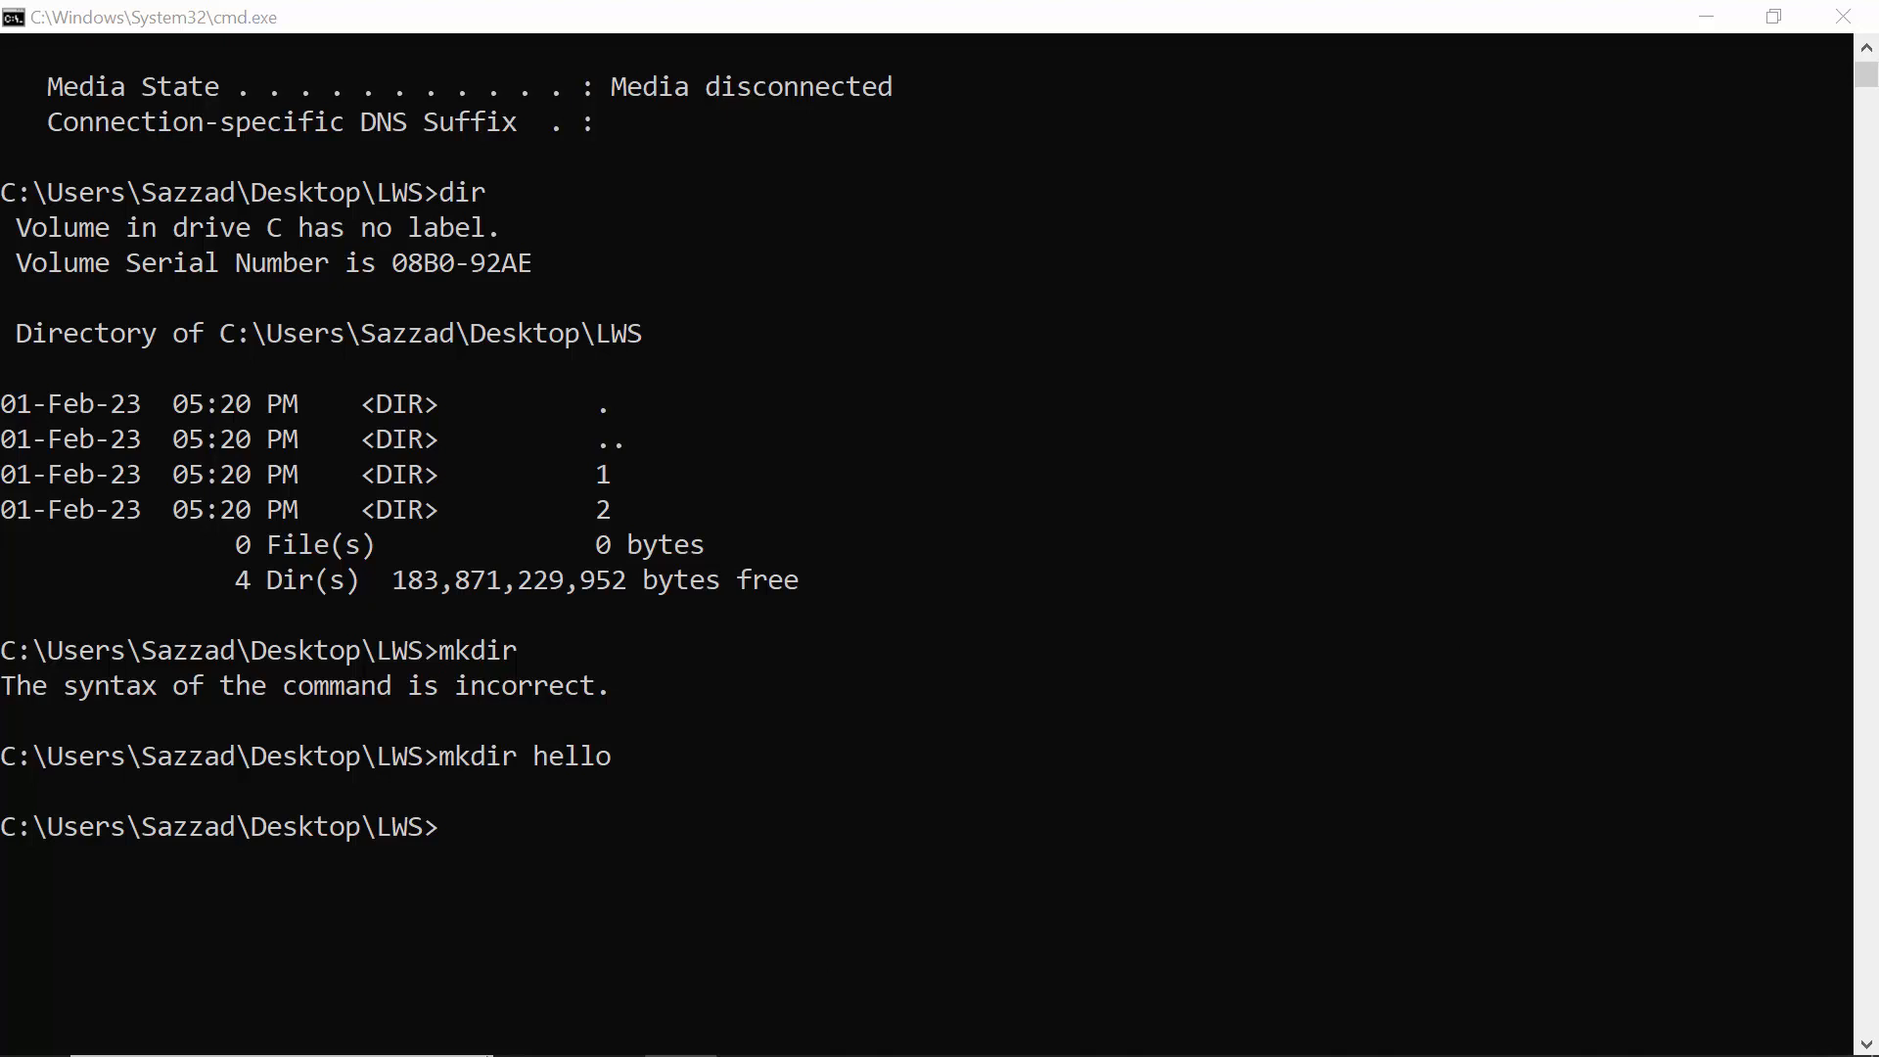
mouse_move(462, 869)
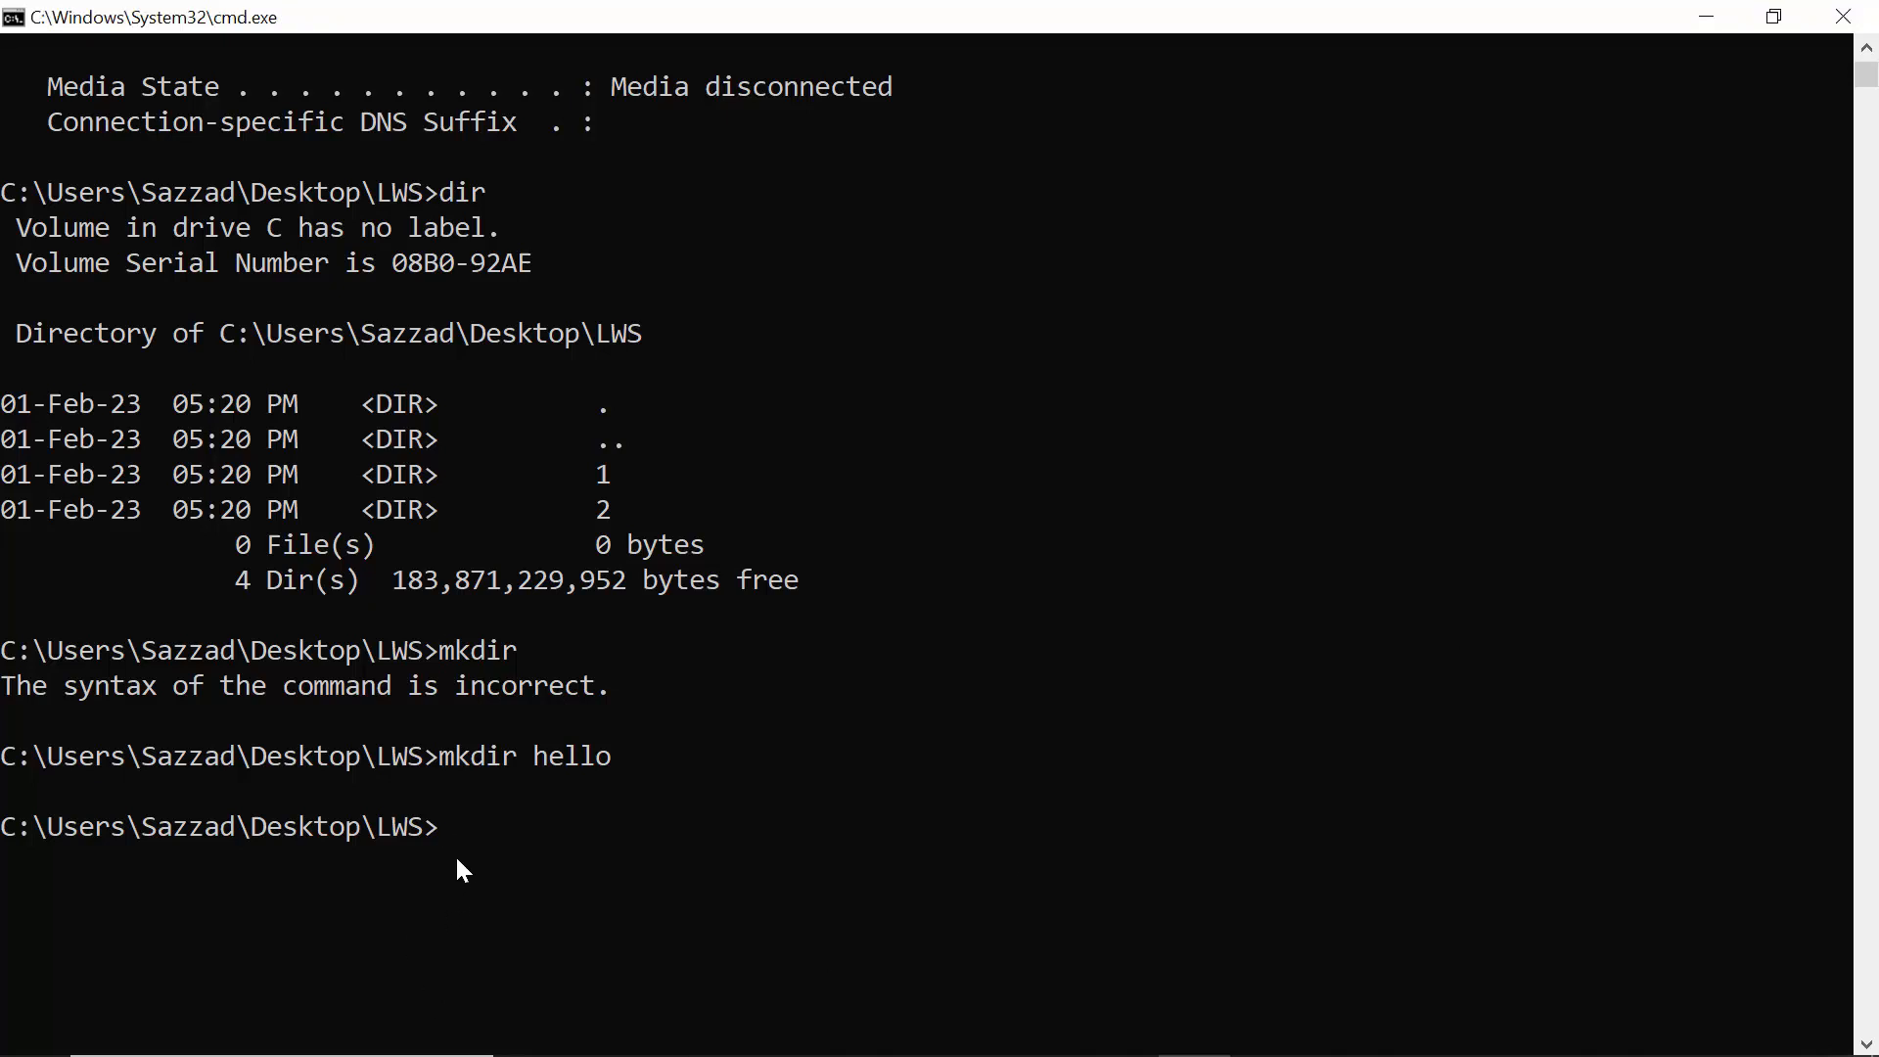
Show the command history listing ipconfig, dir, mkdir and mkdir hello
key(f7)
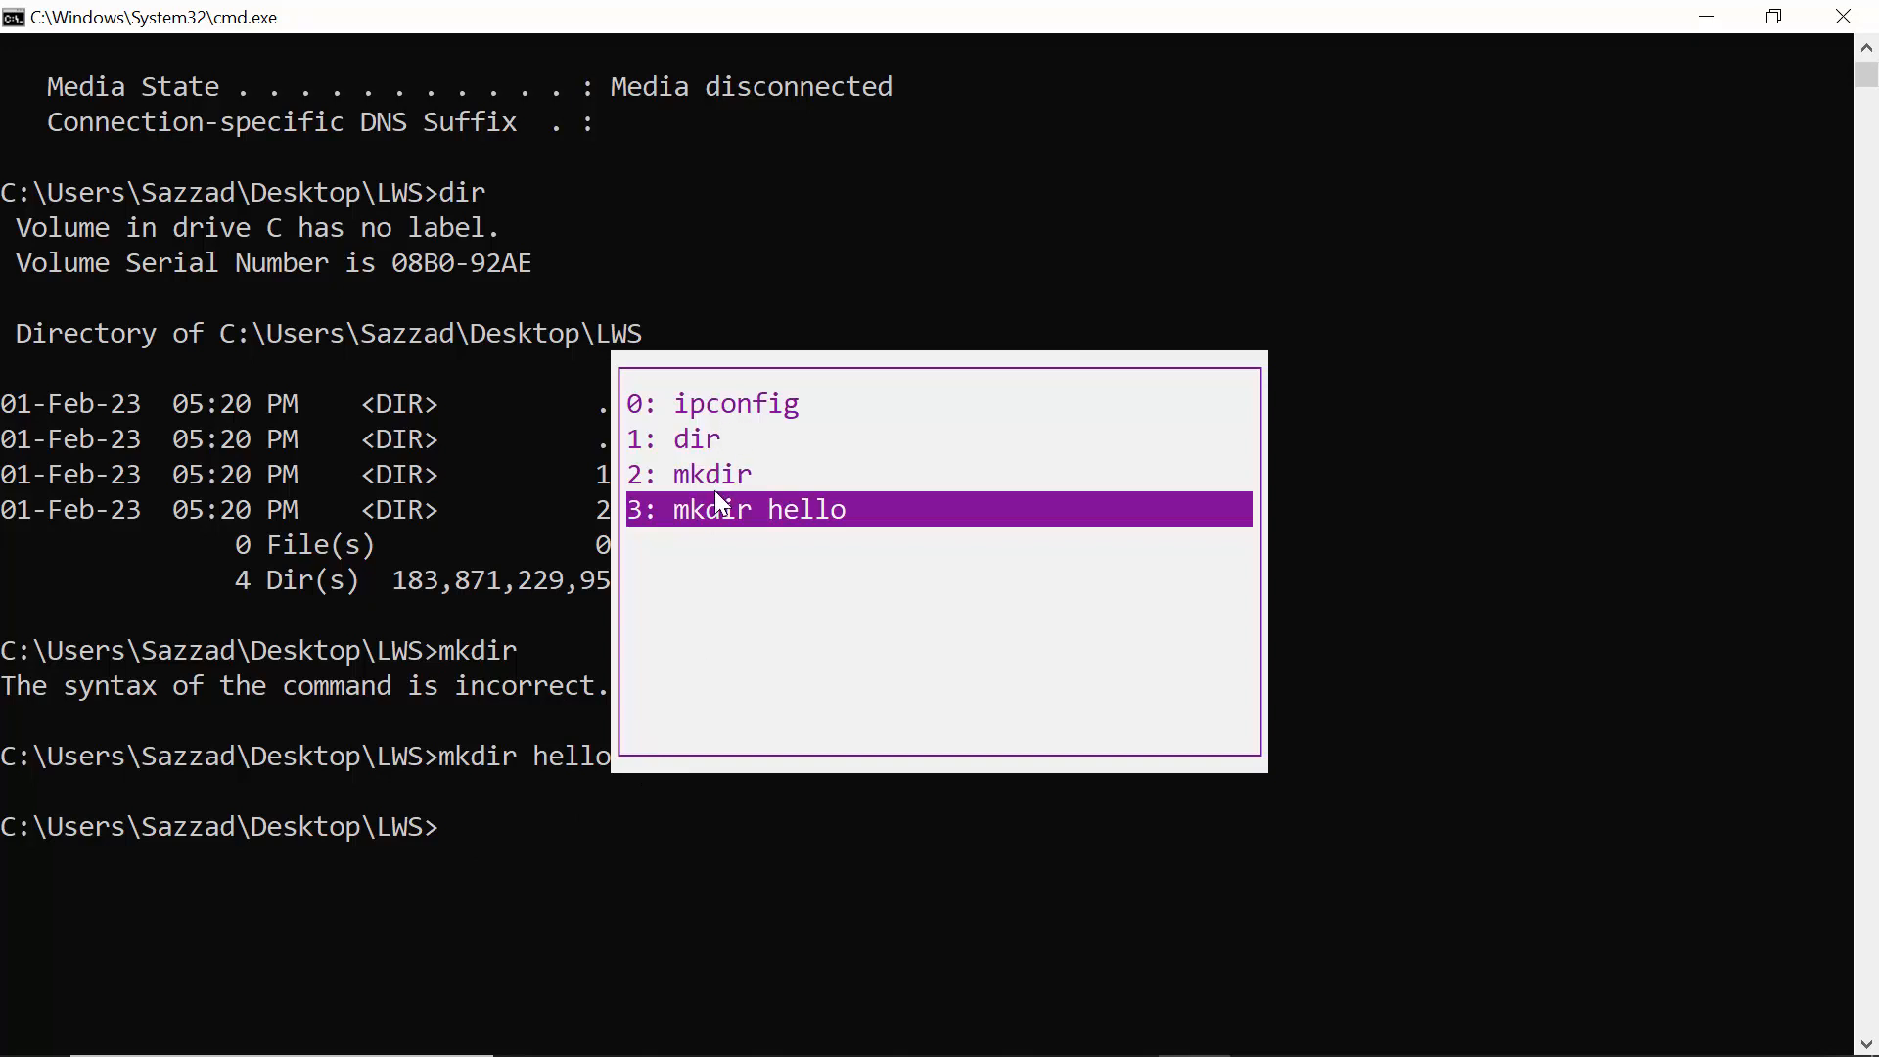
mouse_move(445, 840)
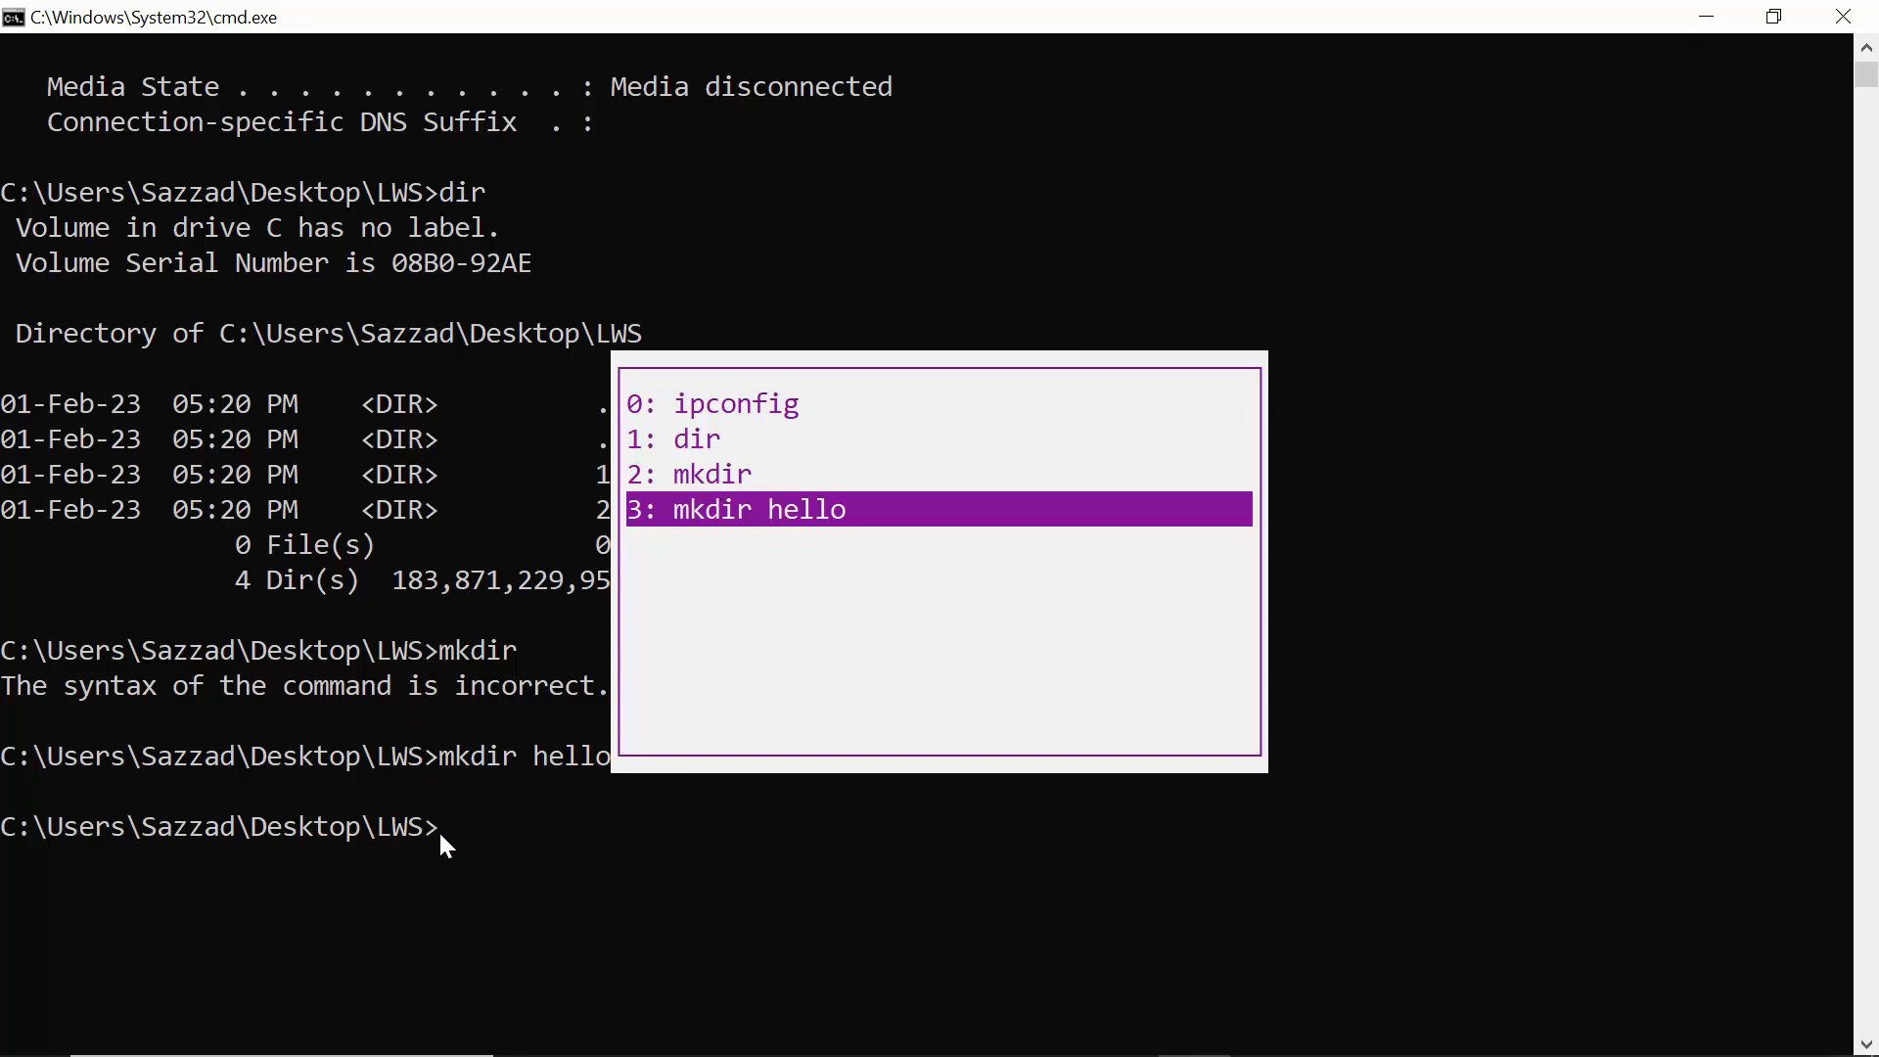
mouse_move(456, 840)
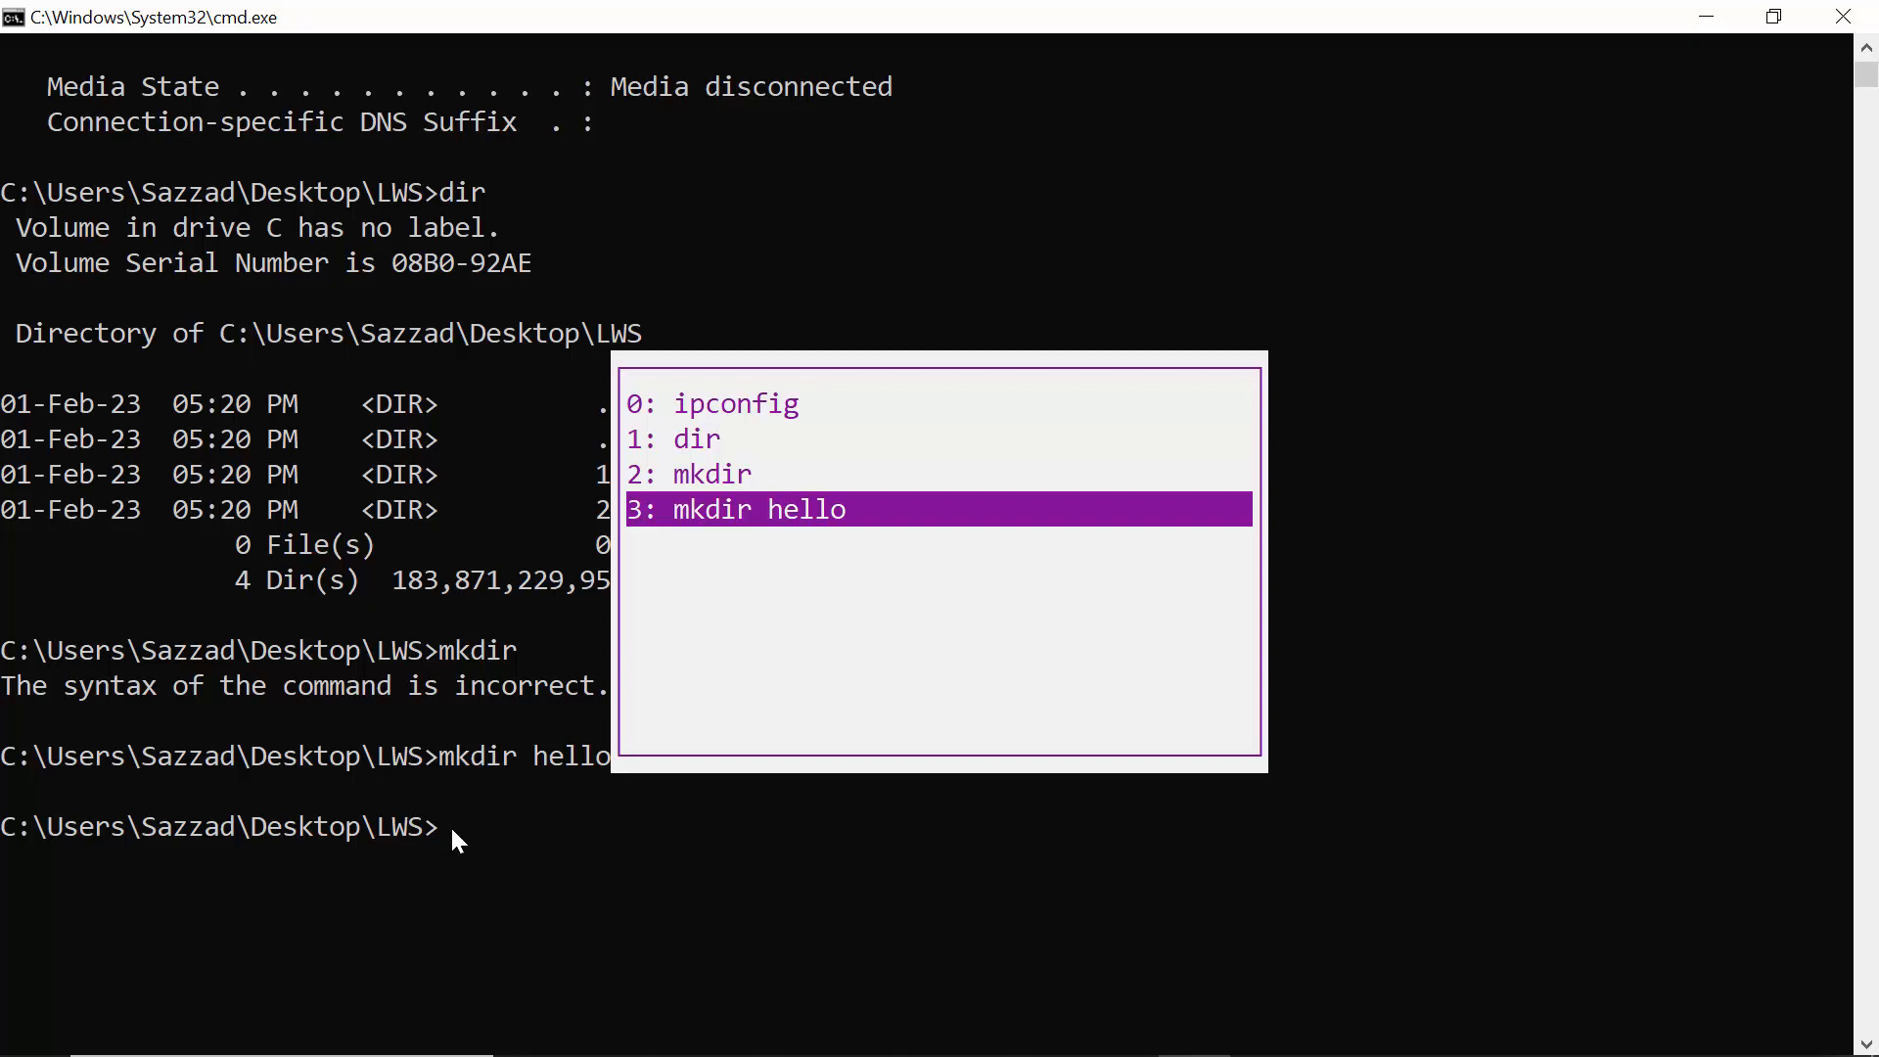
click(460, 826)
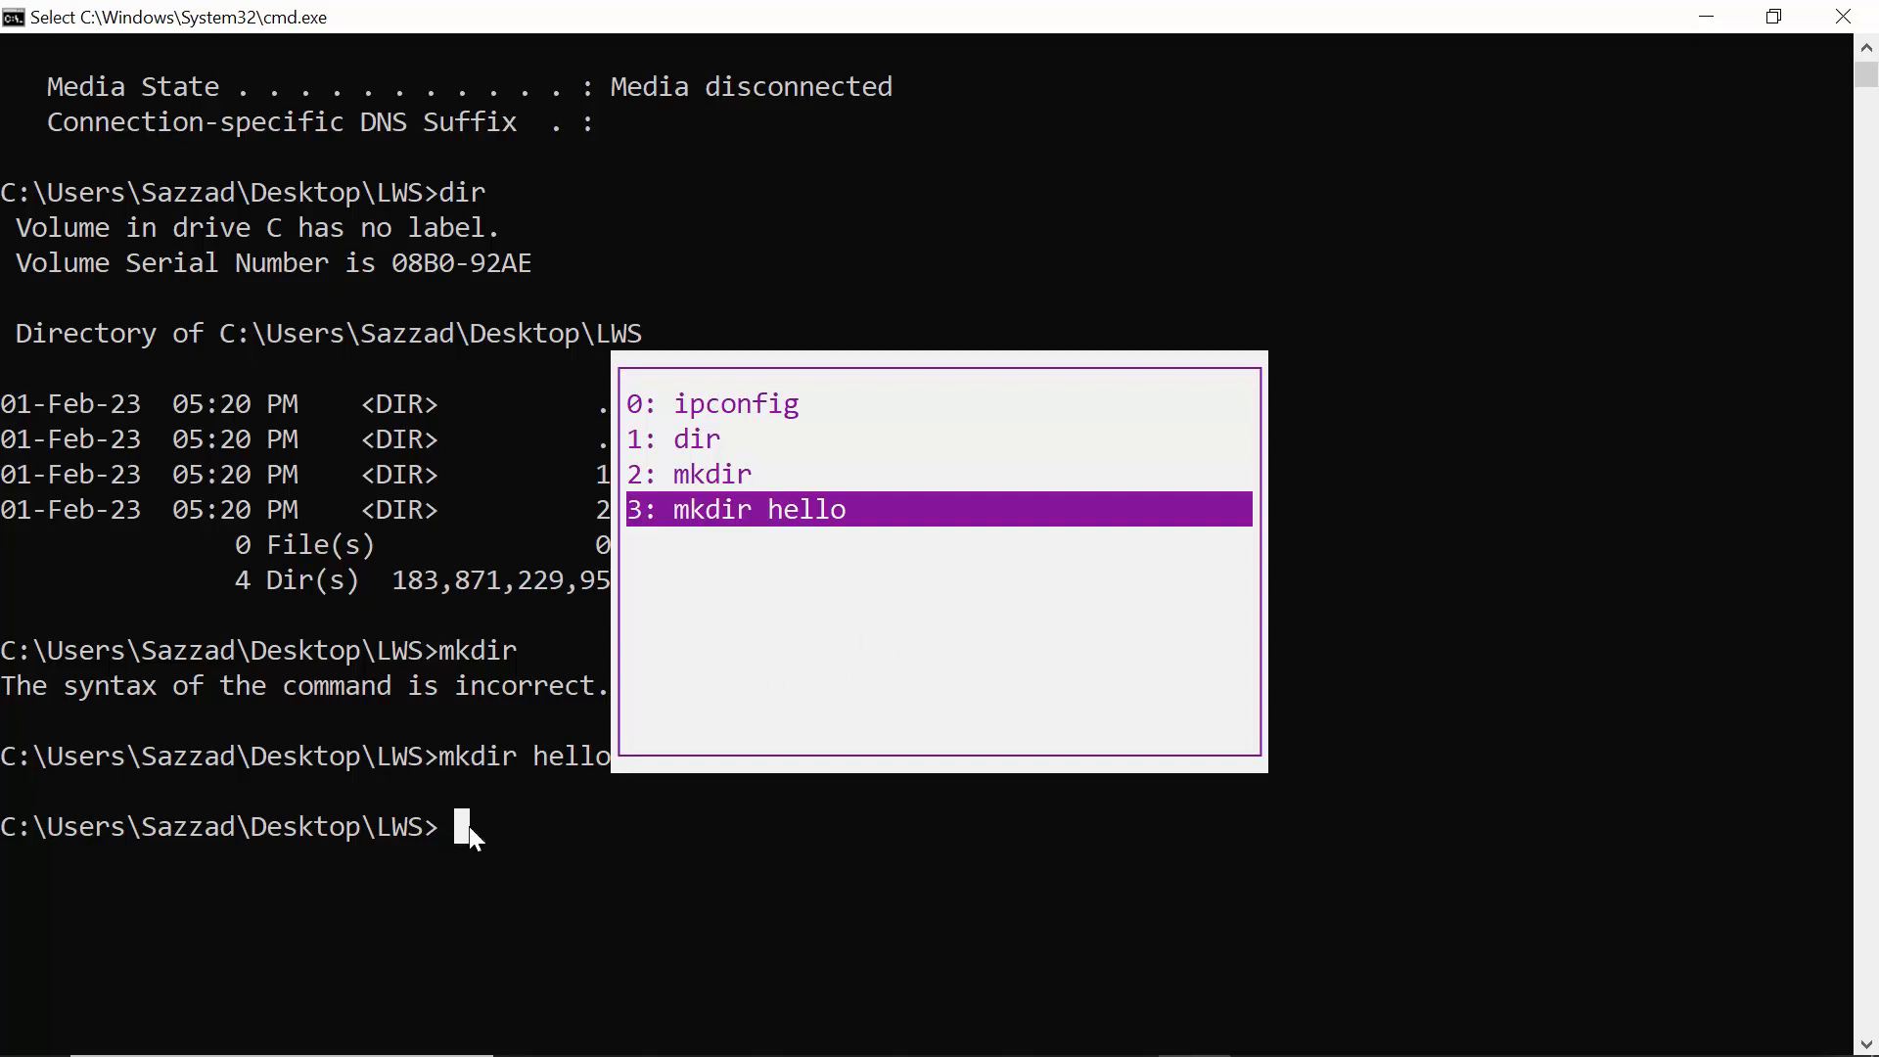
mouse_move(540, 794)
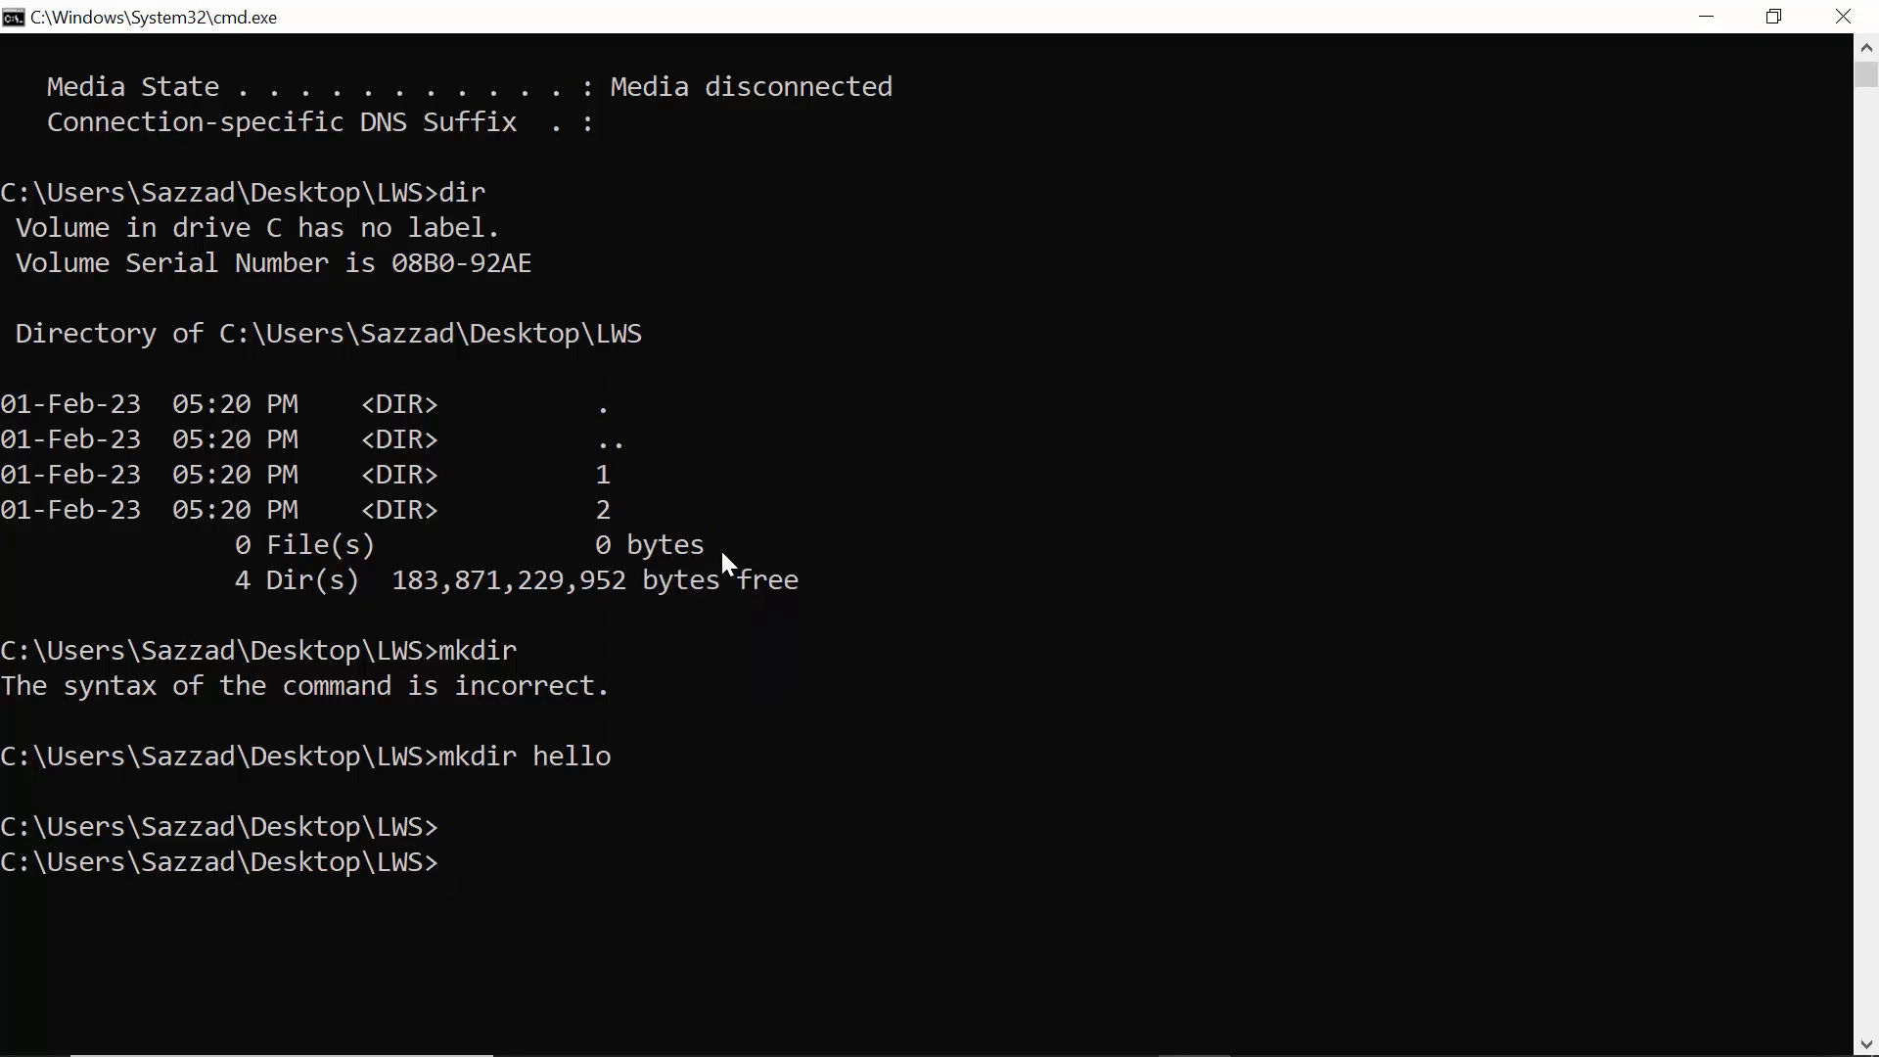
Run 'git add .' and reshow the history with it as the fifth entry
text(git add .)
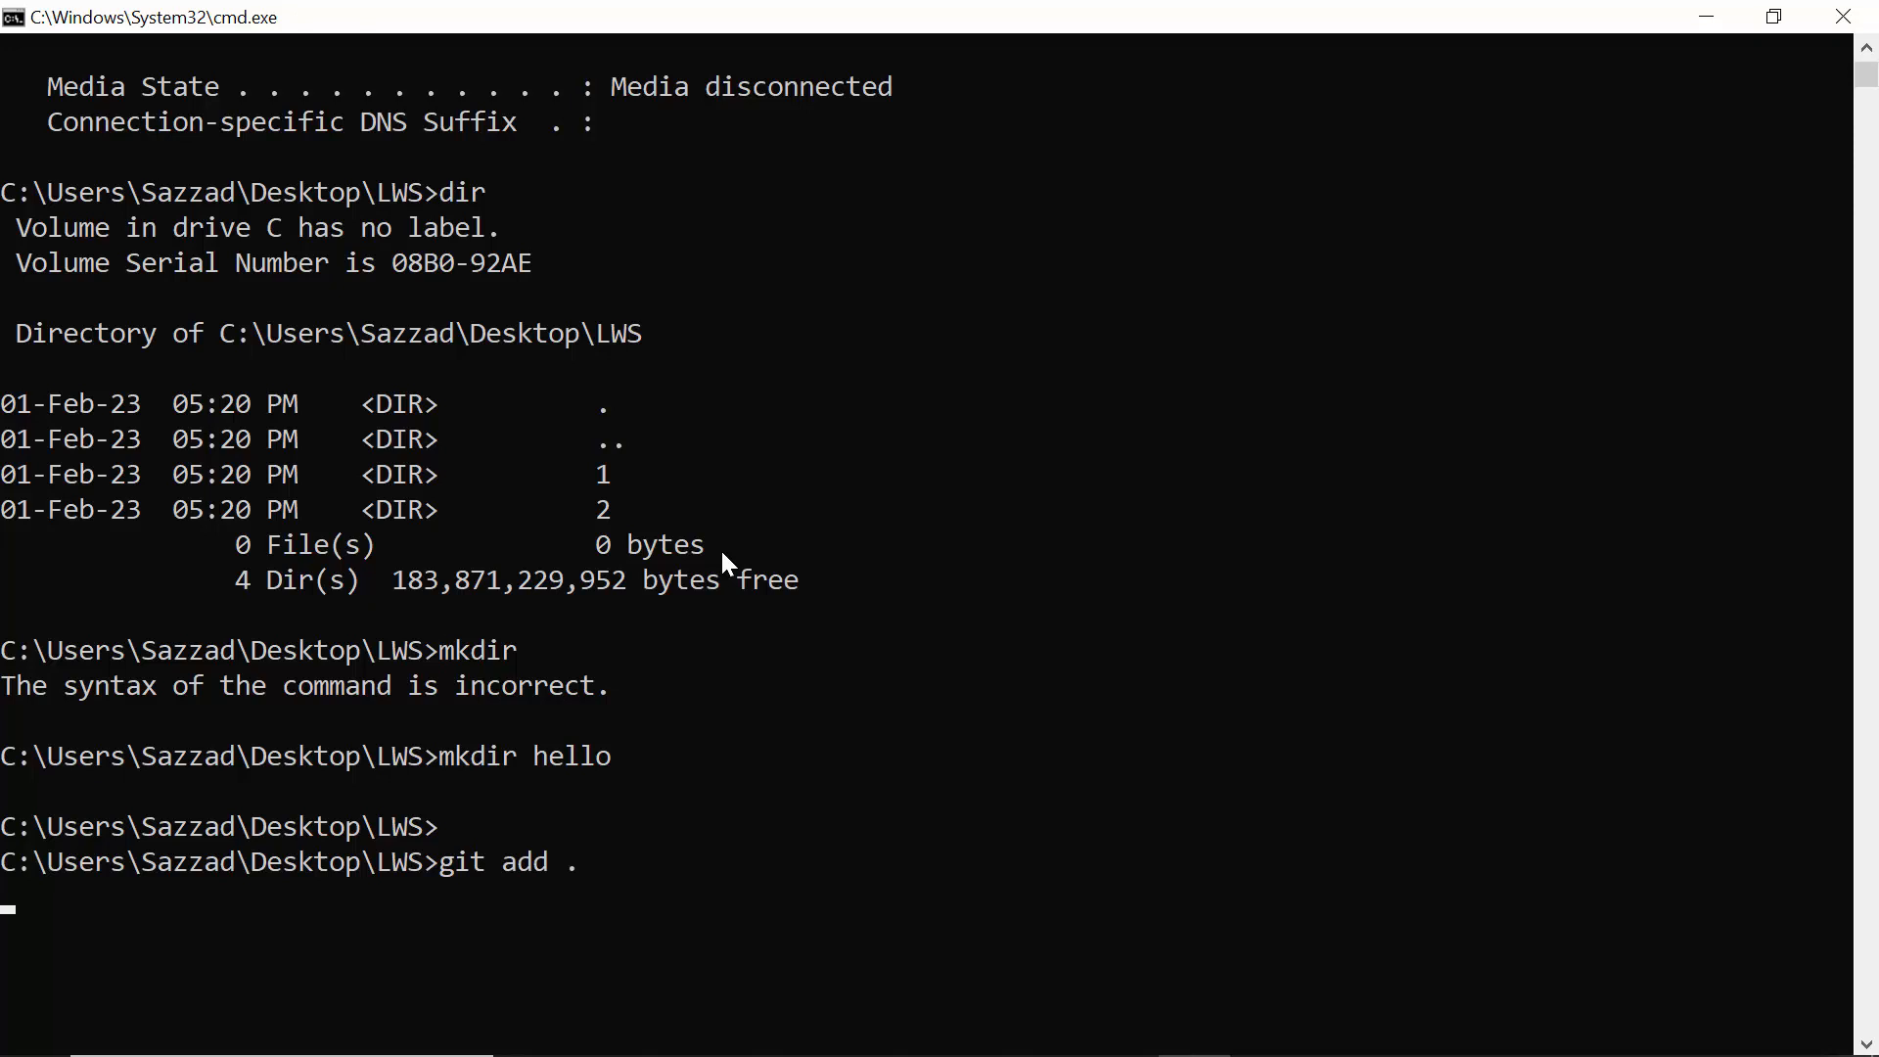
key(F7)
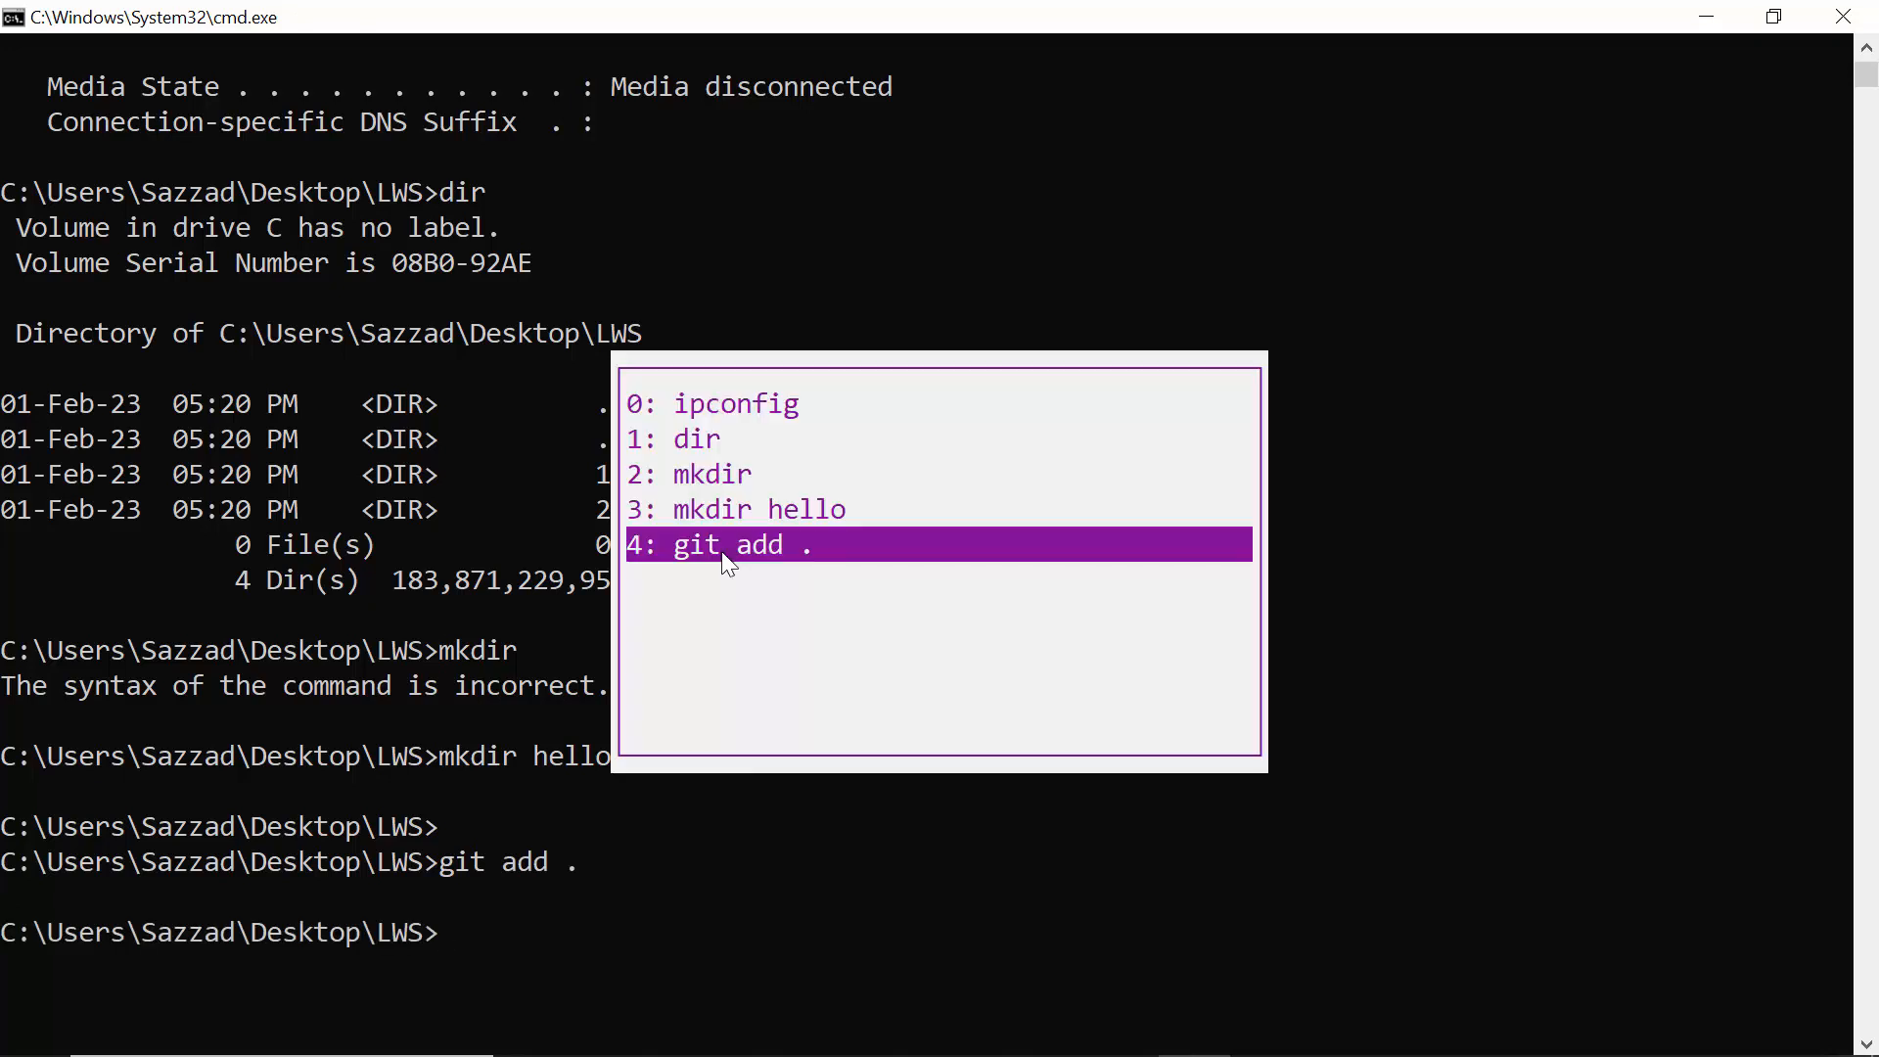
mouse_move(713, 565)
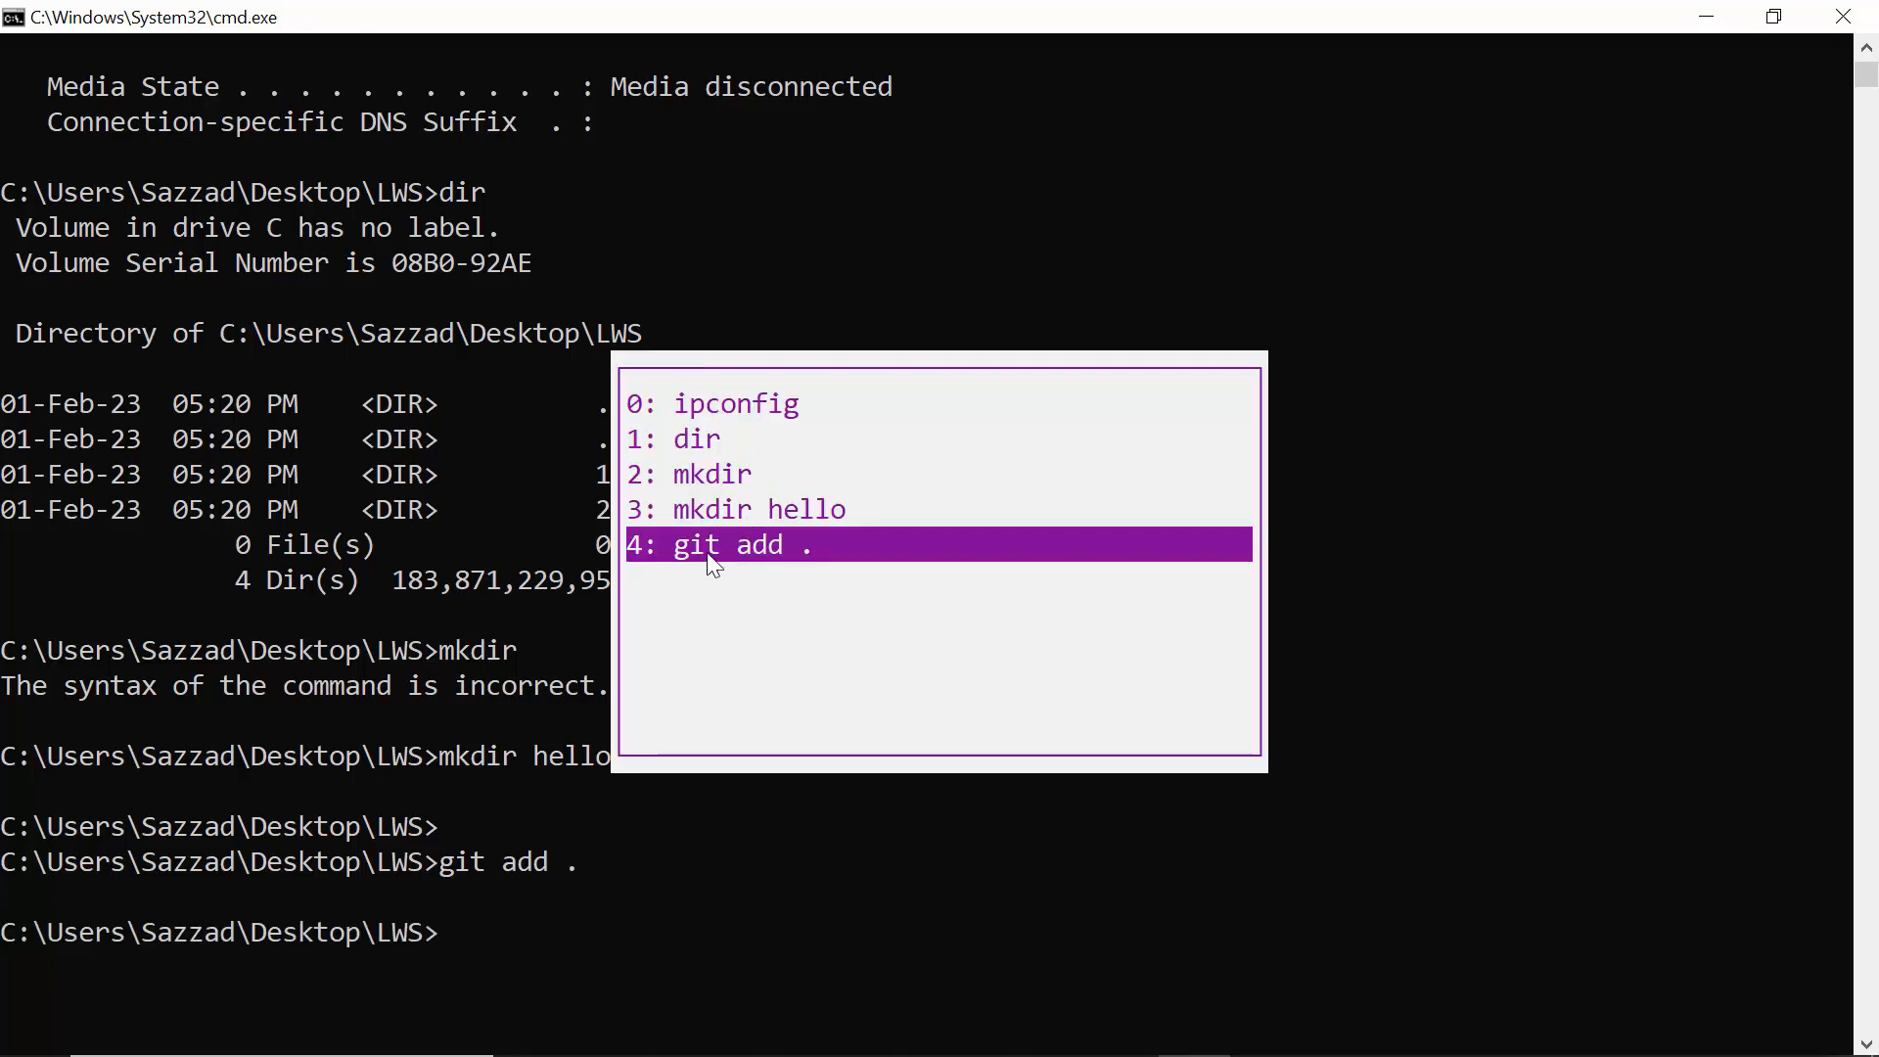
mouse_move(812, 562)
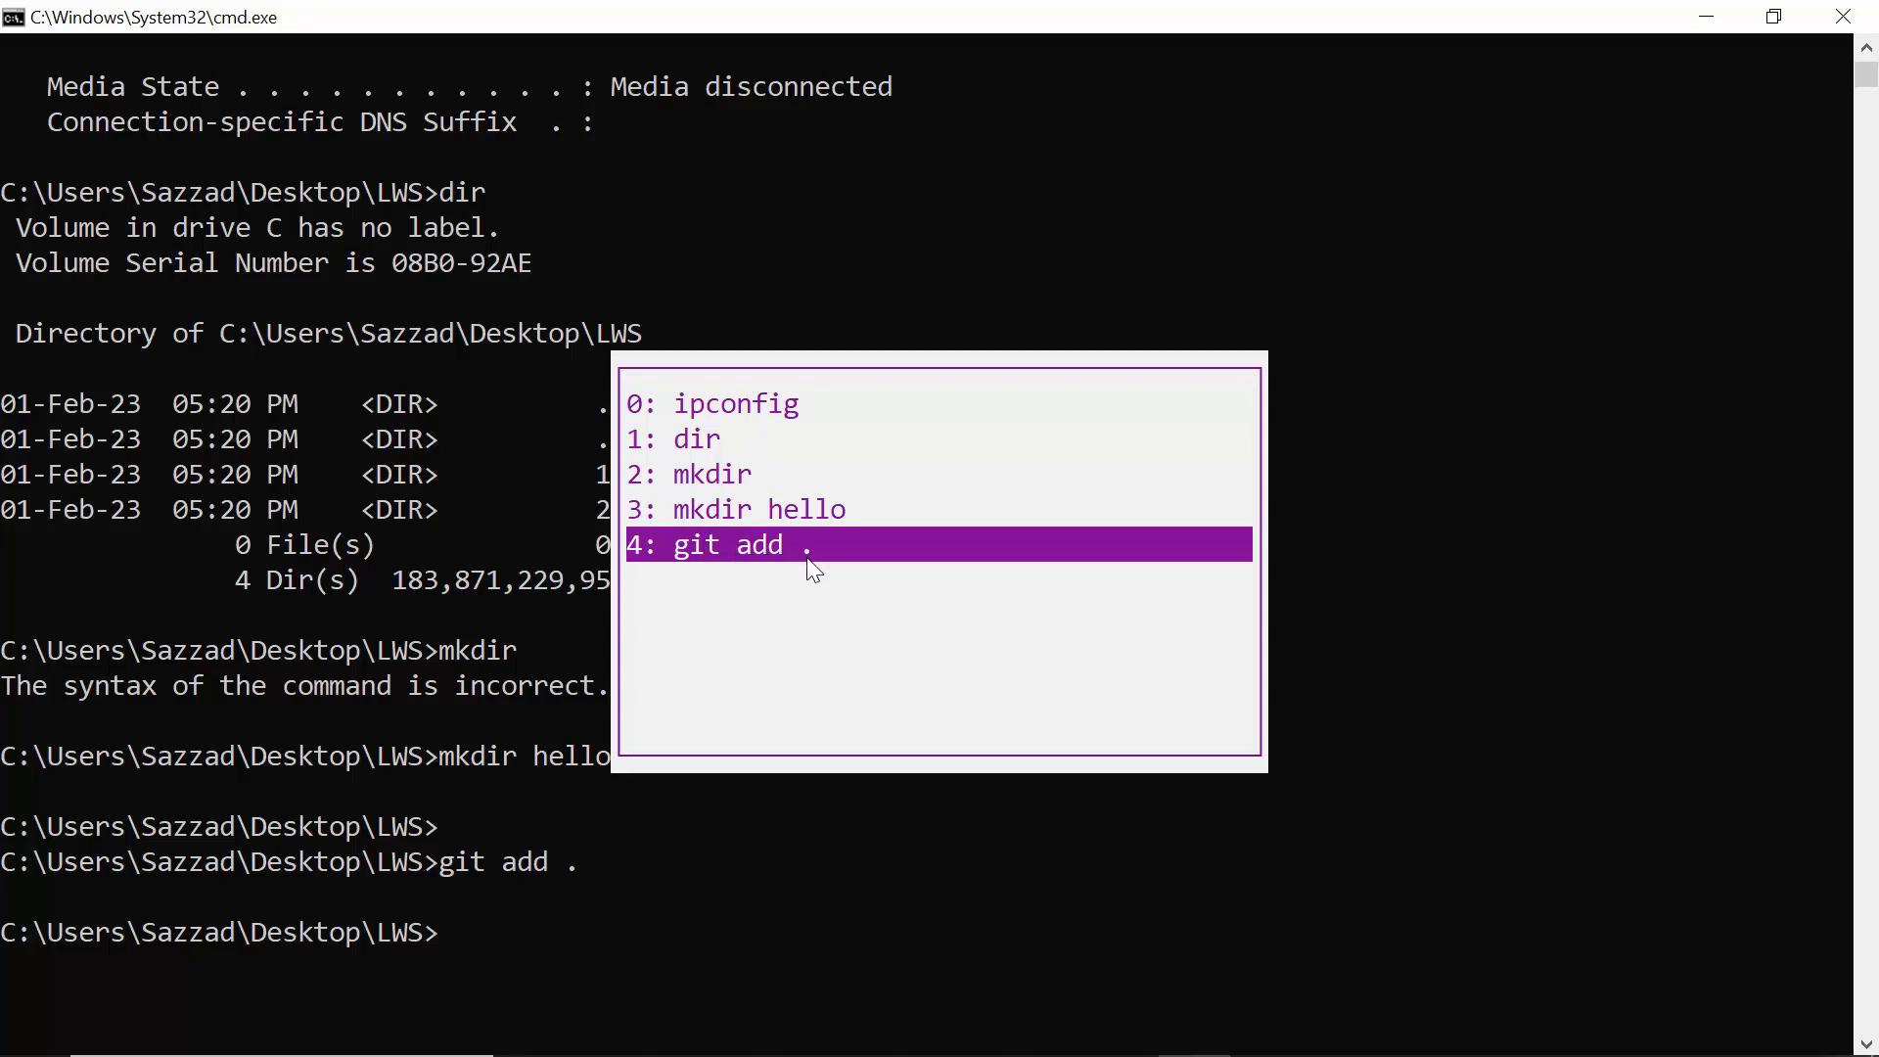
mouse_move(805, 575)
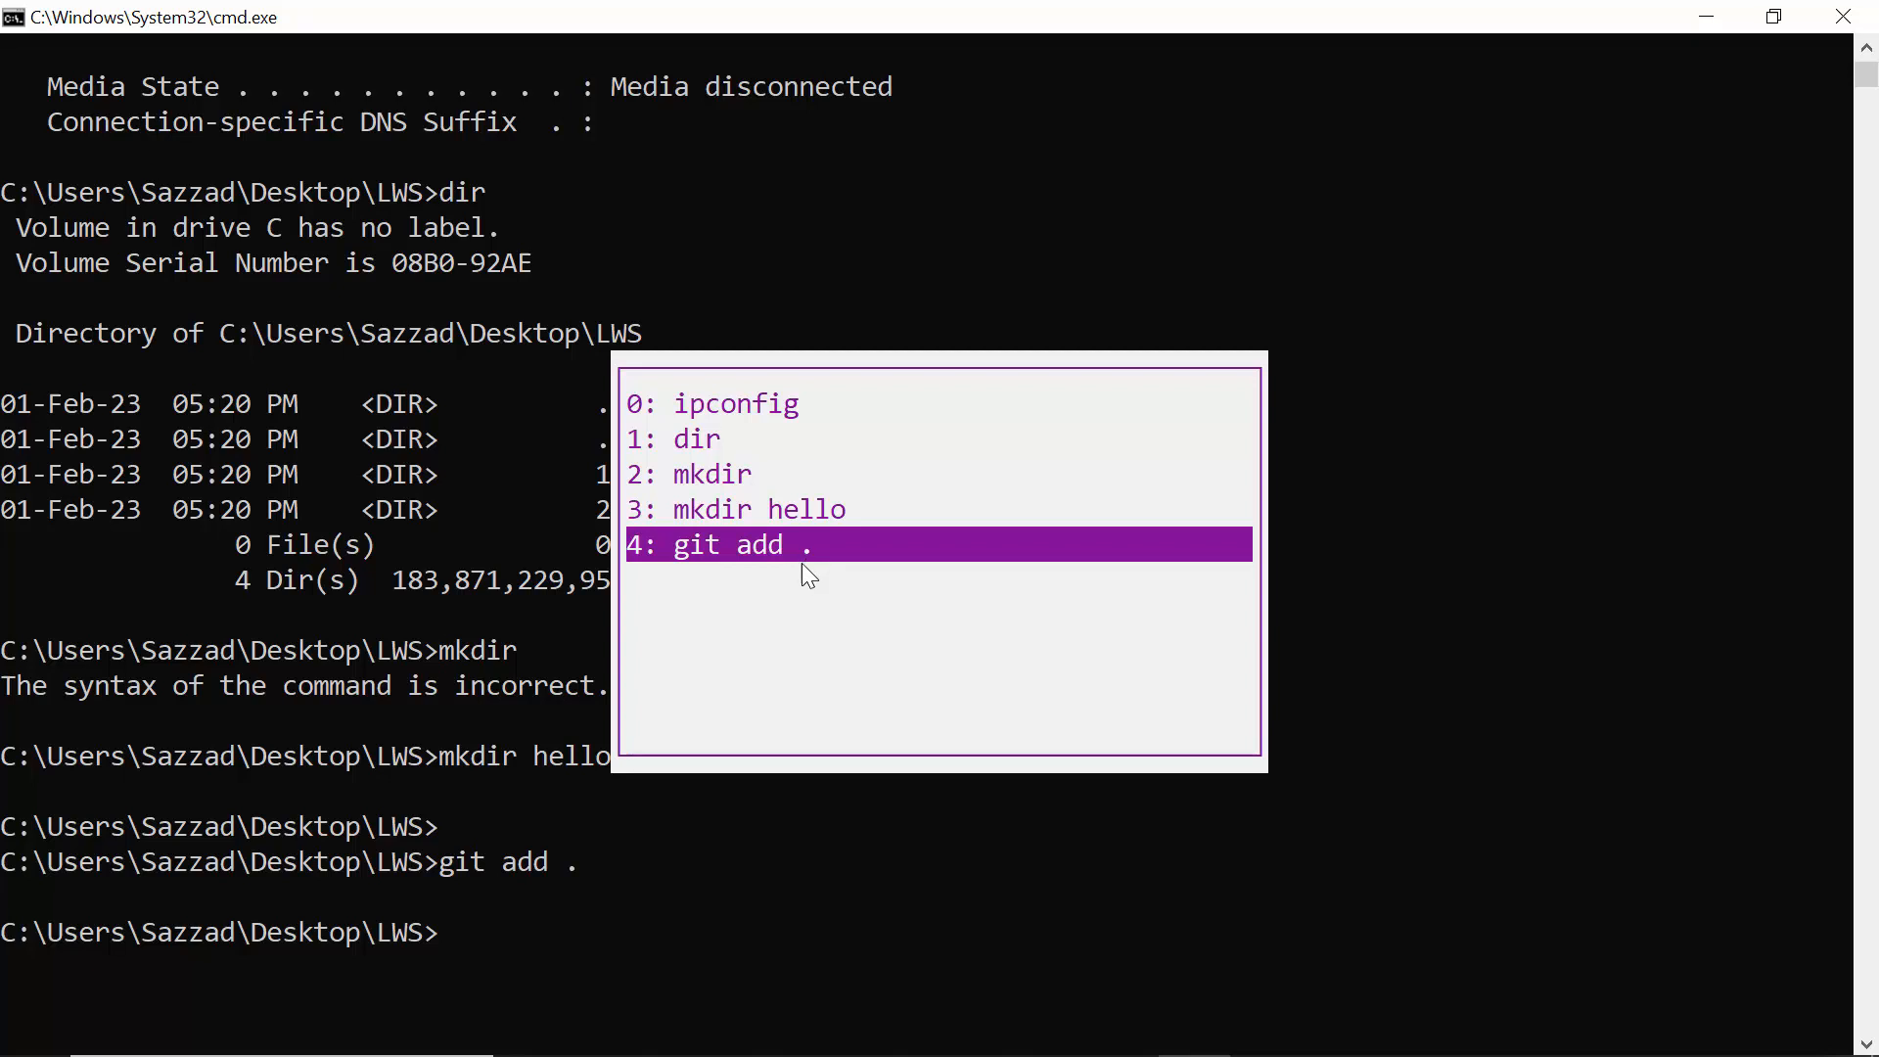
mouse_move(791, 599)
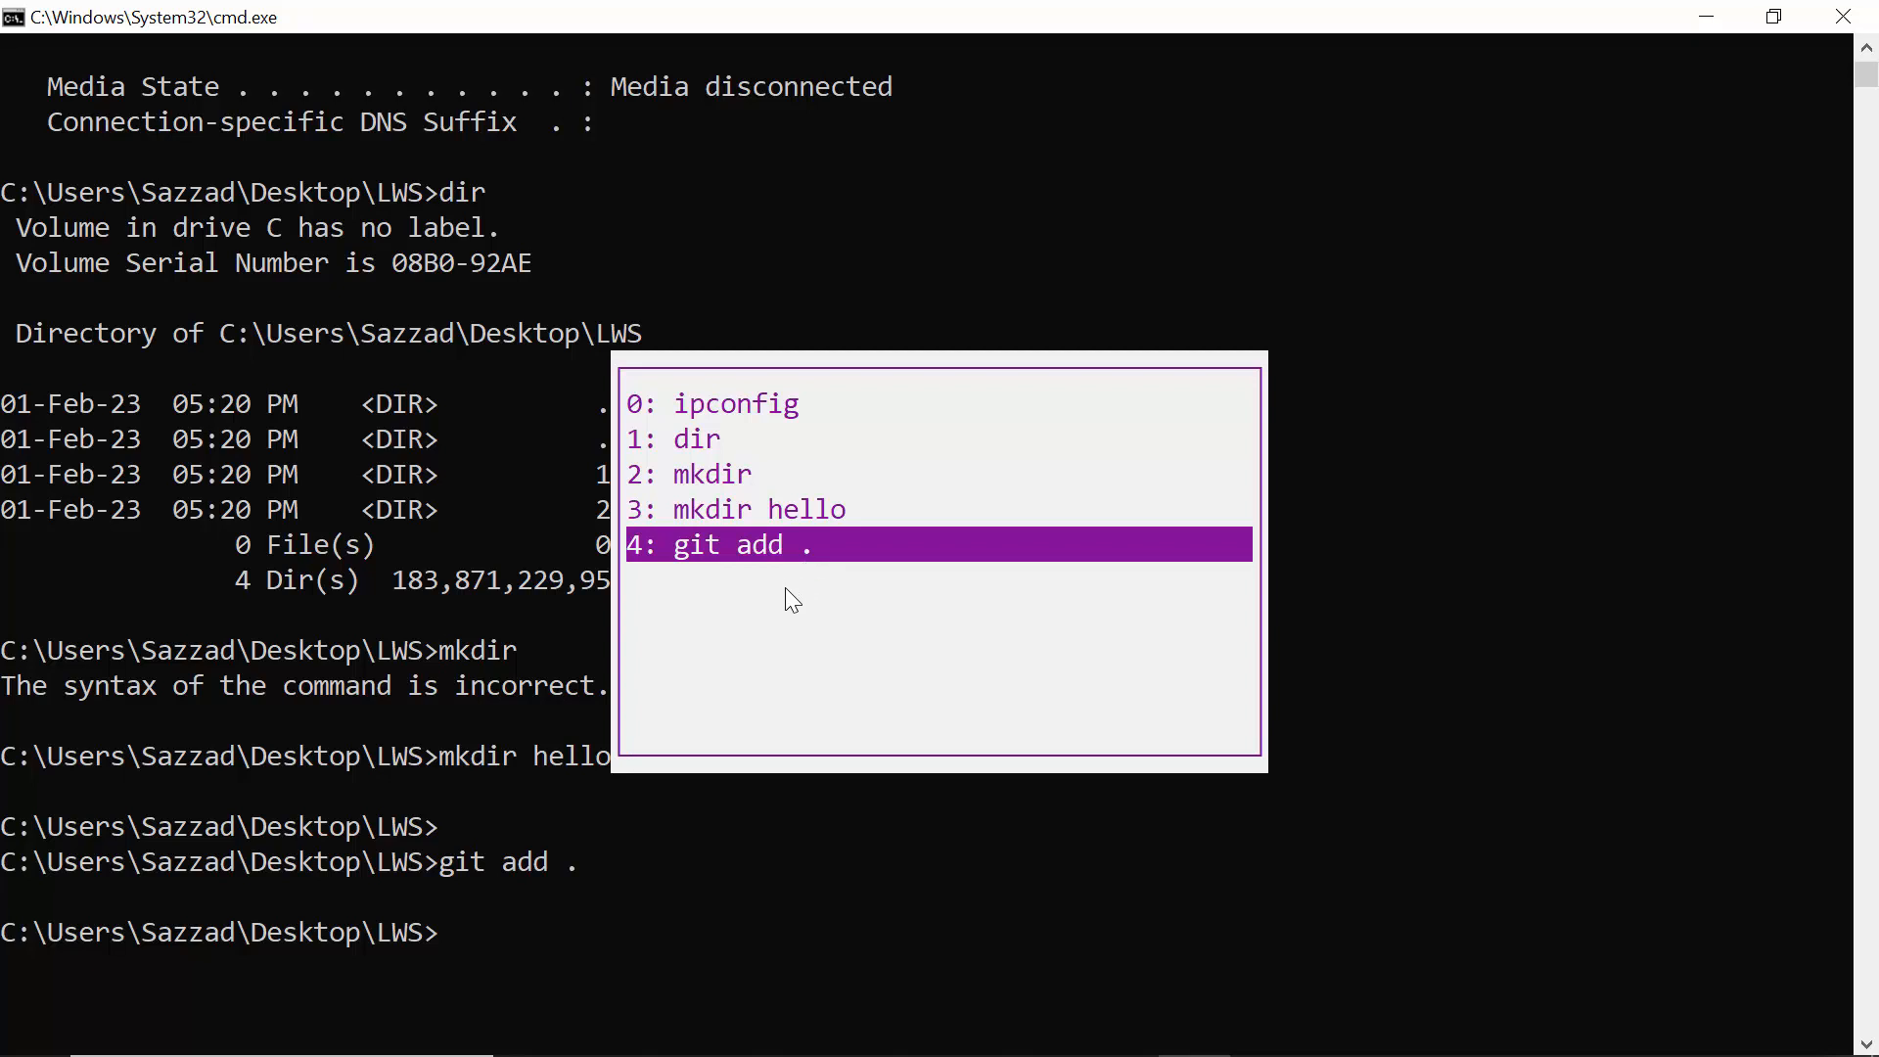
mouse_move(789, 627)
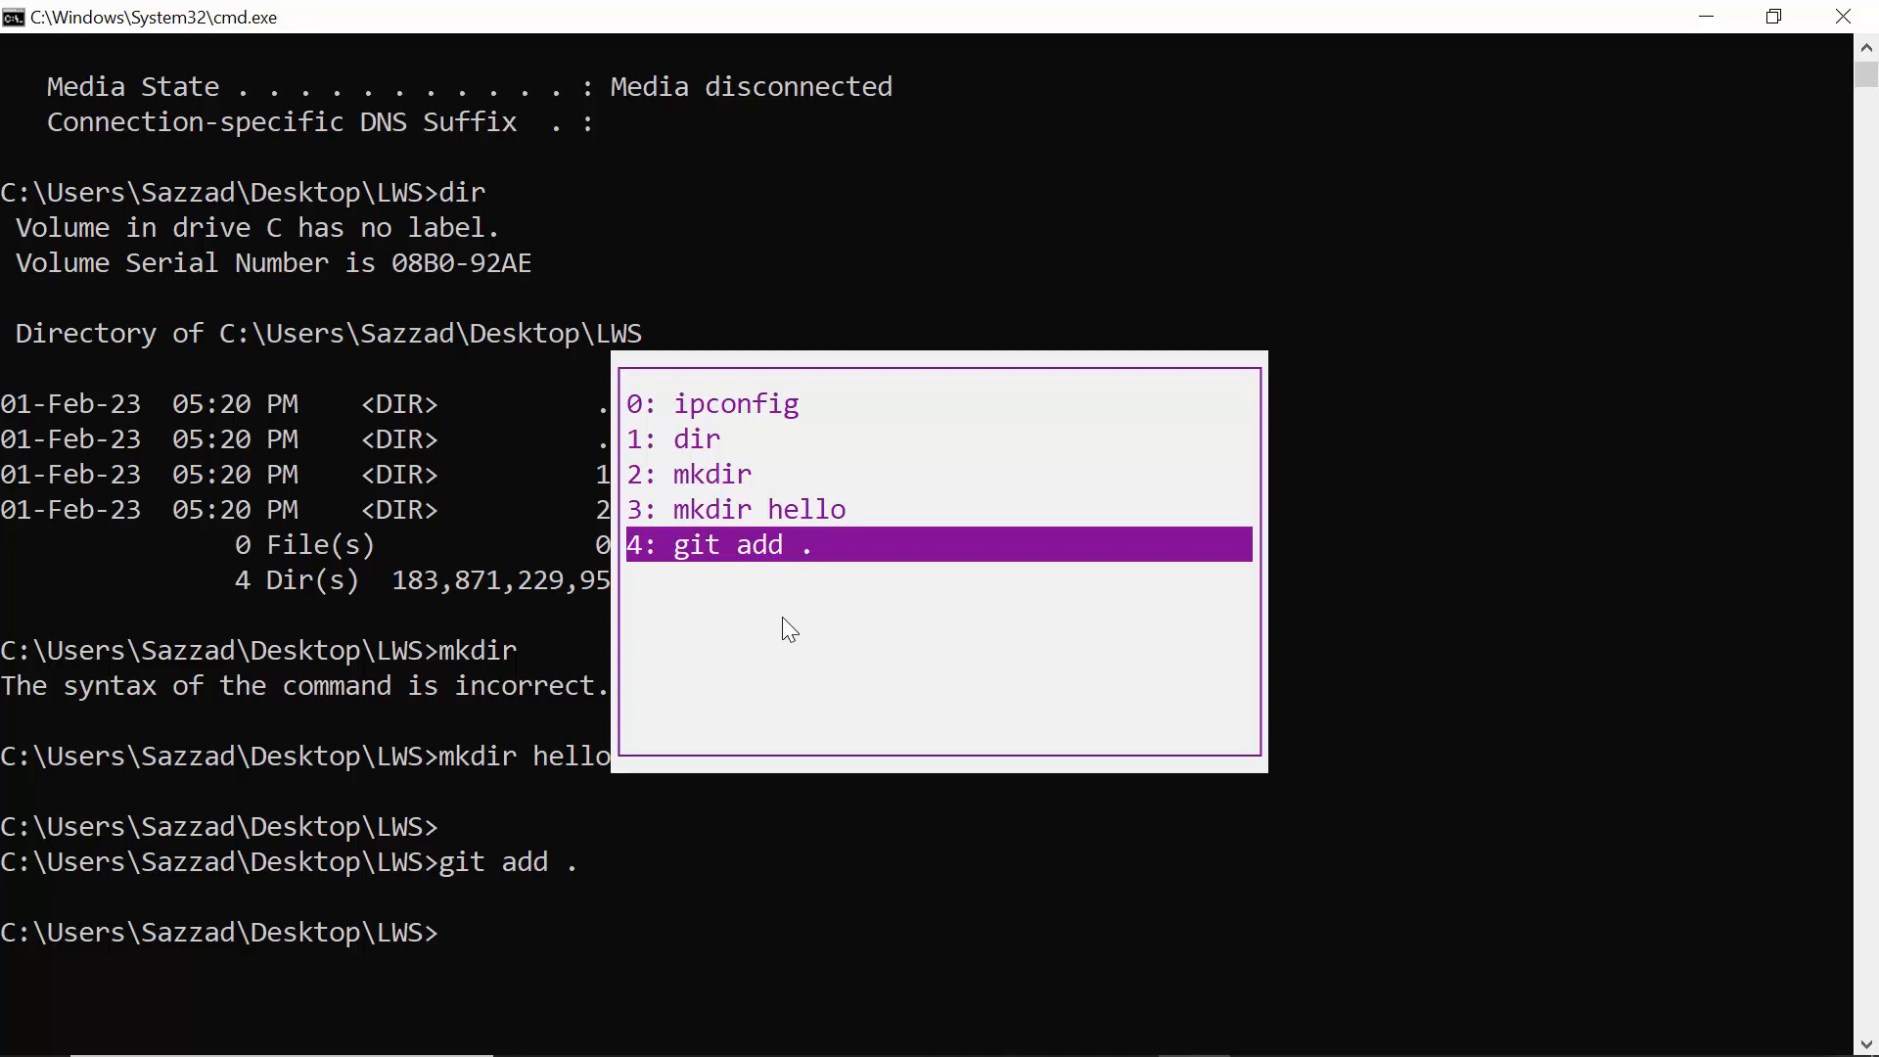